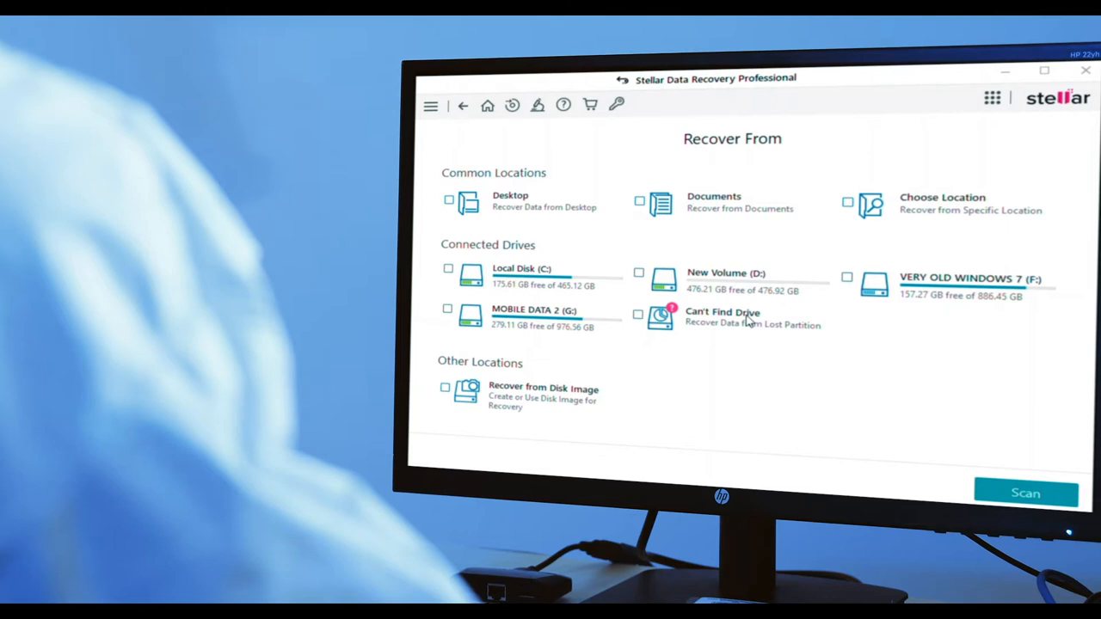
Run a lost-partition search on the Micron drive and dismiss the 'Search Completed Successfully' message
click(722, 318)
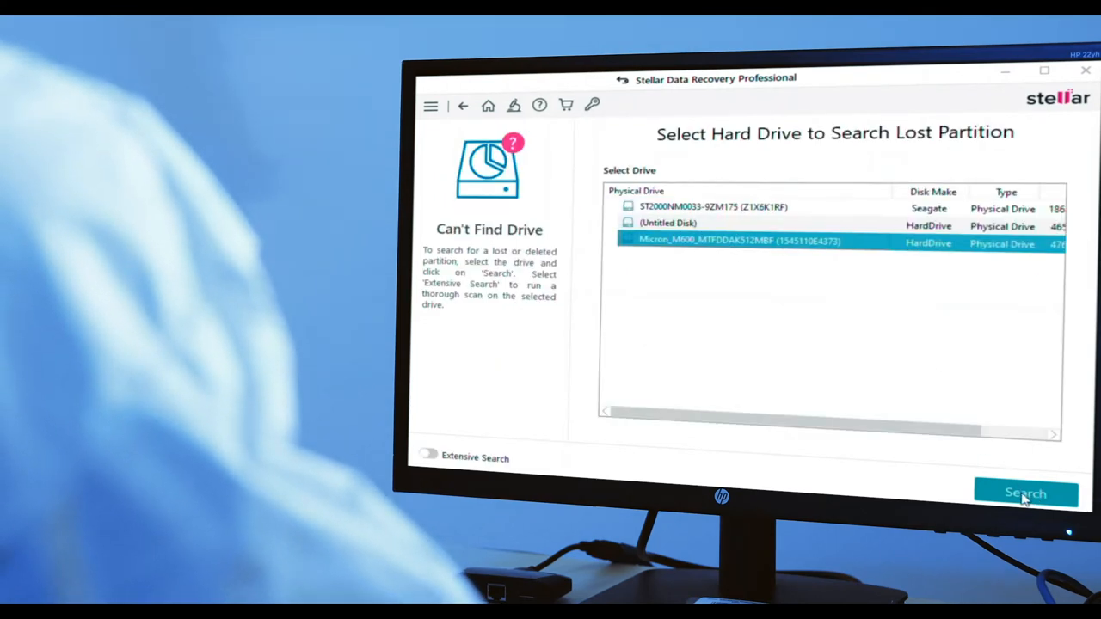
click(1025, 492)
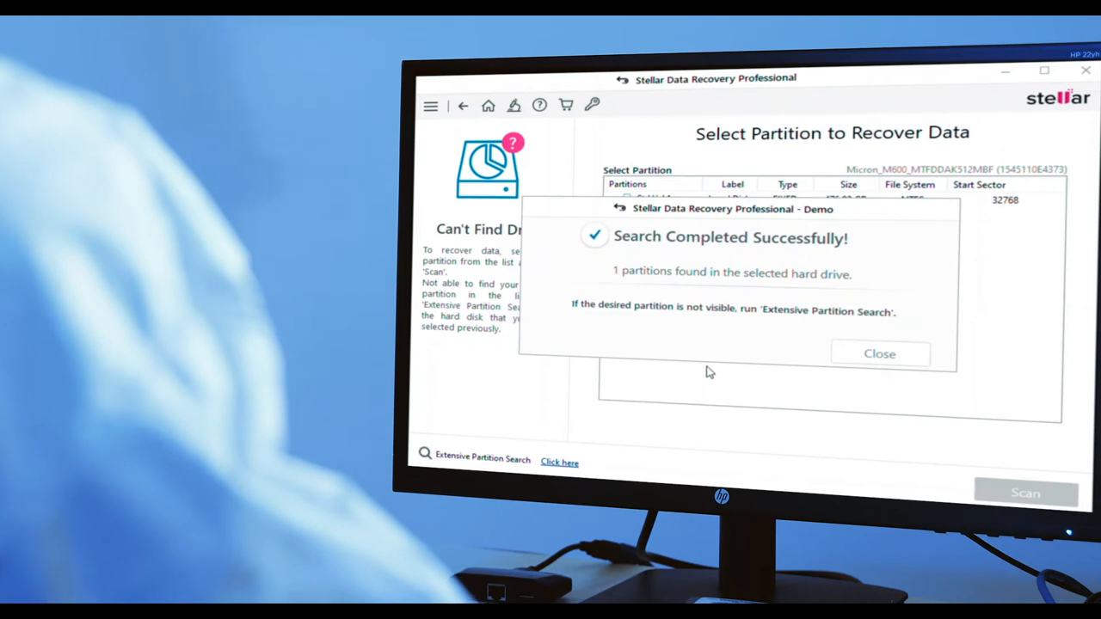
click(879, 354)
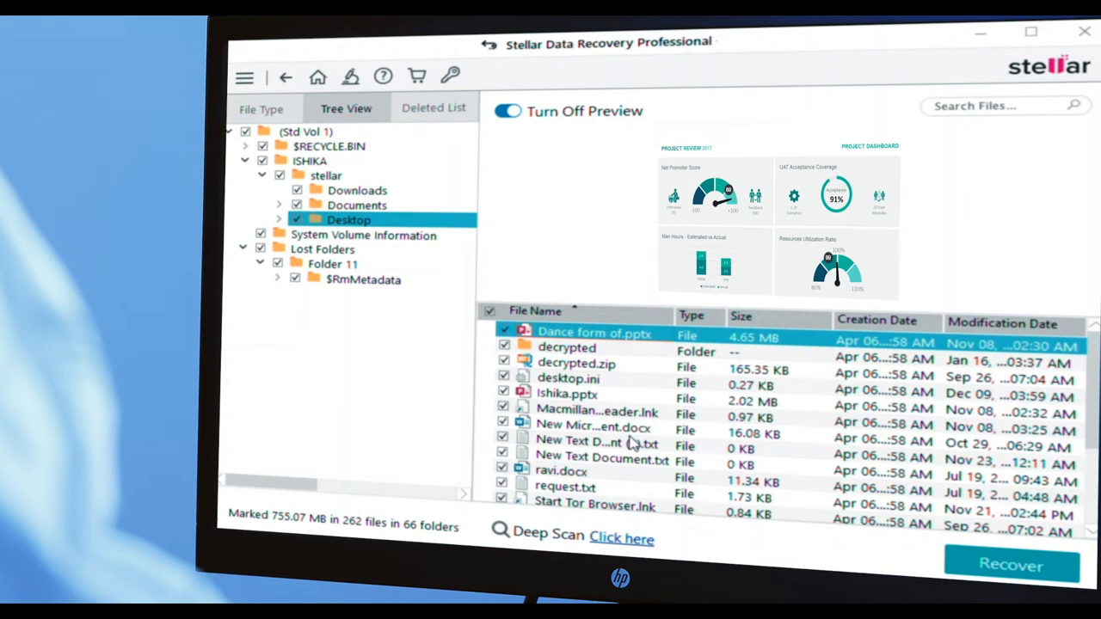
Enlarge the preview of the recovered .pptx project dashboard file to full size
click(508, 110)
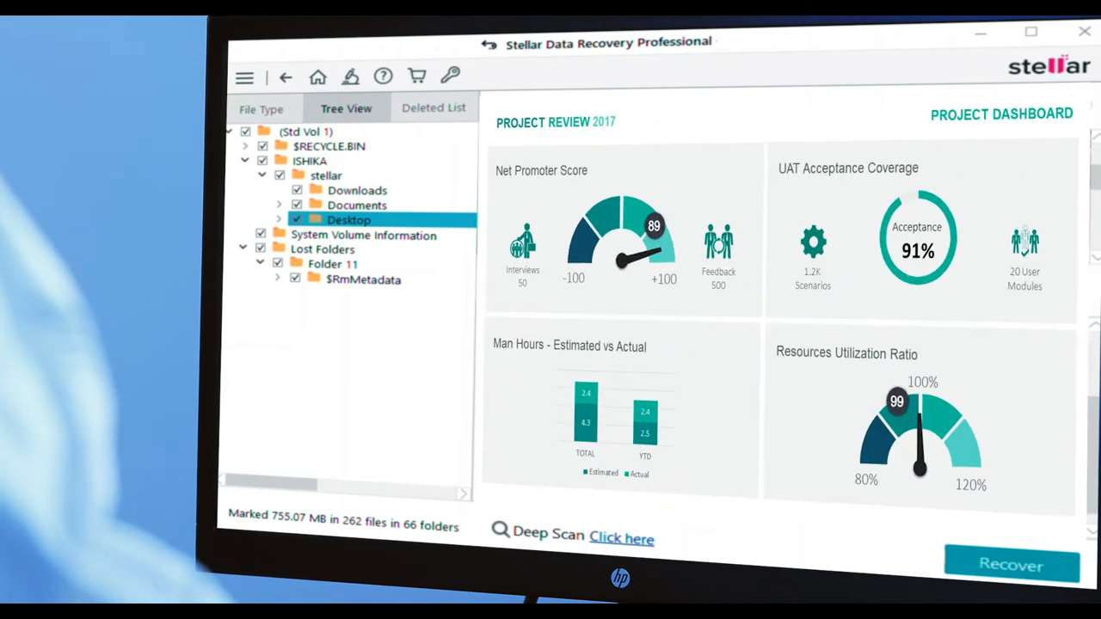